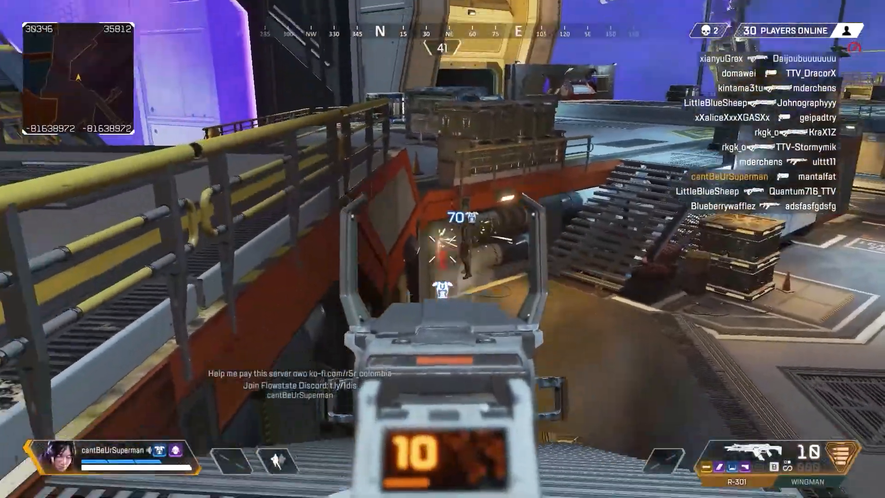
# Quit Apex Legends after the firing-range intro clip to reach the Windows desktop.
pyautogui.click(442, 259)
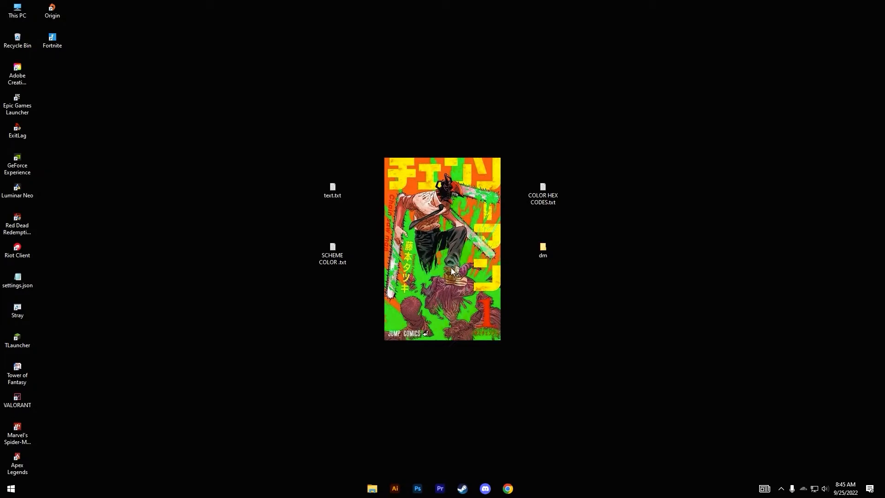
pyautogui.moveTo(362, 327)
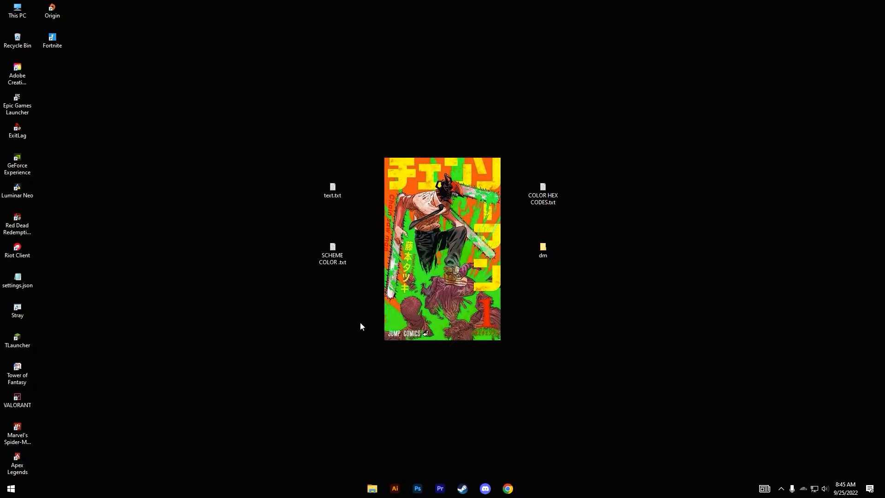
pyautogui.moveTo(338, 368)
pyautogui.write('Saved Game')
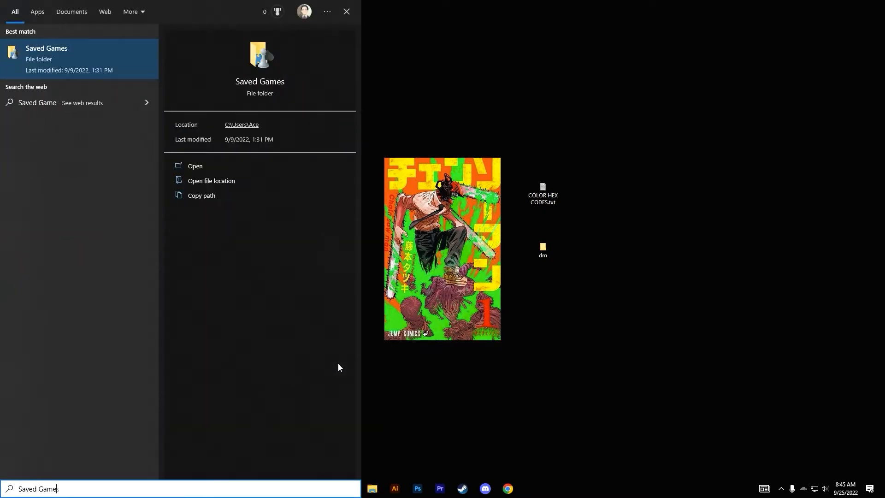
# Open profile.cfg in Notepad from Saved Games > Respawn > Apex > profile.
pyautogui.click(194, 165)
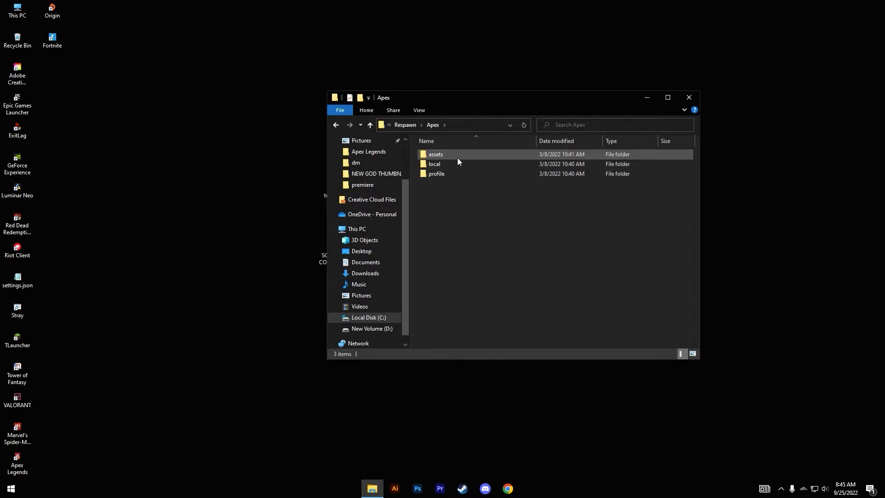
pyautogui.doubleClick(437, 174)
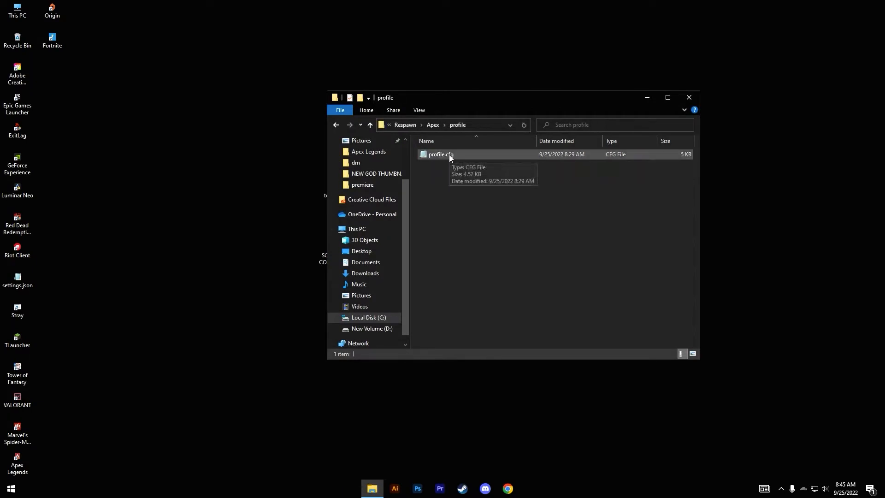
pyautogui.doubleClick(440, 154)
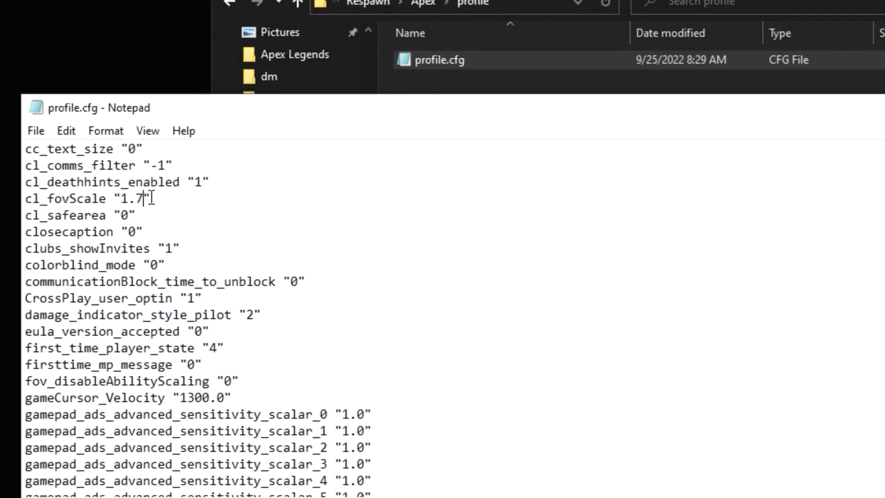
# Save profile.cfg with cl_fovScale at 1.7 via File > Save.
pyautogui.click(35, 130)
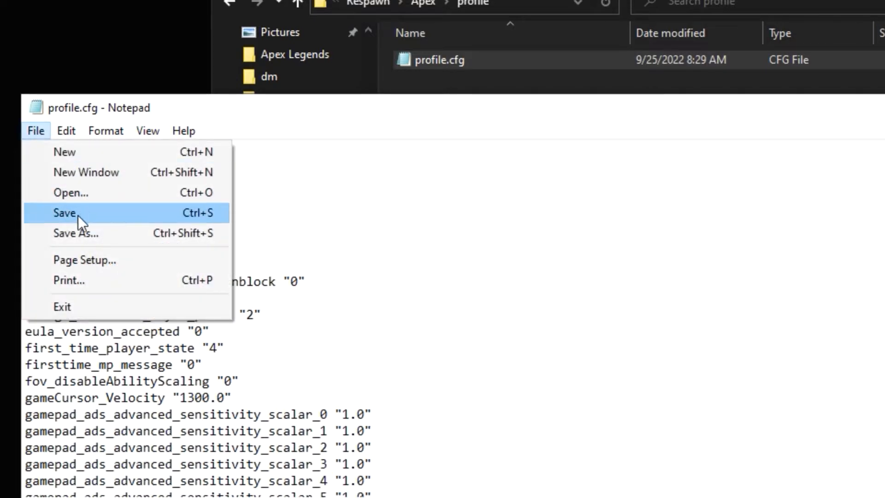
pyautogui.click(65, 213)
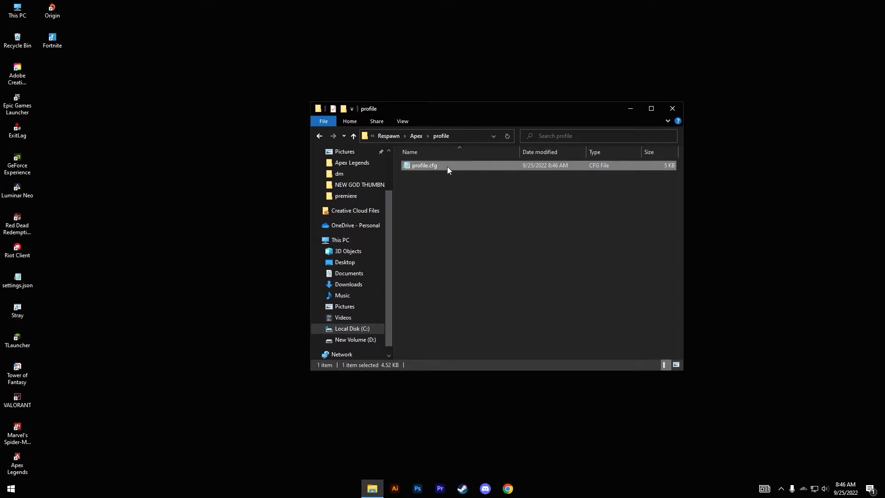
# Mark profile.cfg read-only in its Properties and reposition the folder window.
pyautogui.rightClick(443, 170)
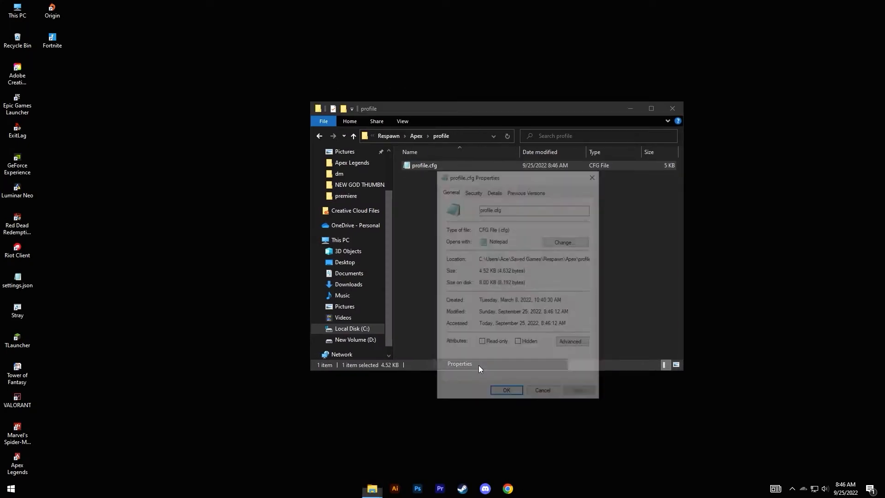
pyautogui.click(481, 342)
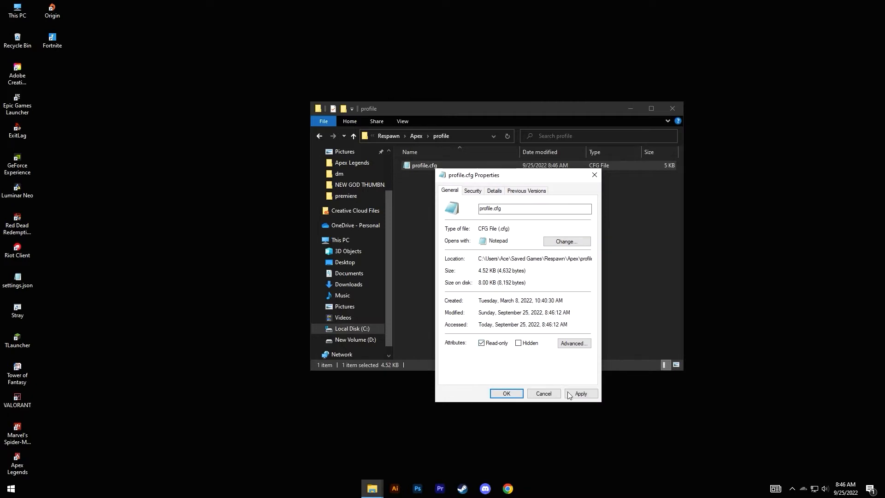
pyautogui.click(506, 393)
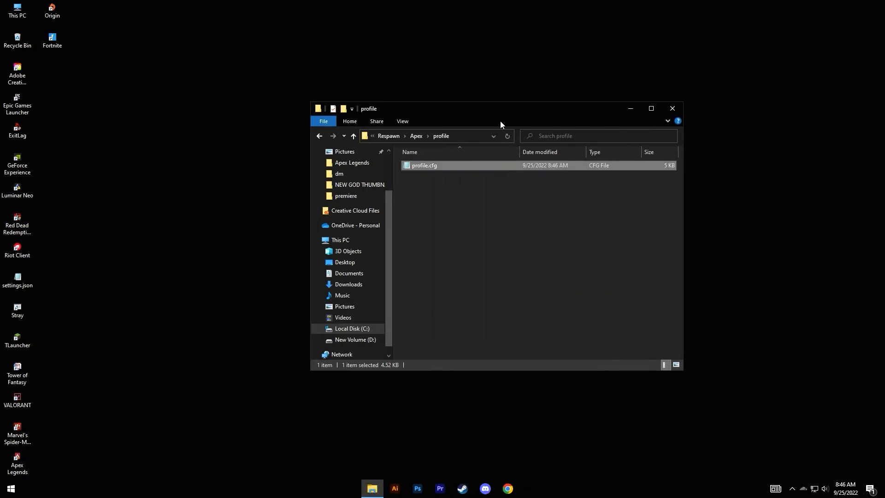
pyautogui.moveTo(499, 109); pyautogui.dragTo(418, 141)
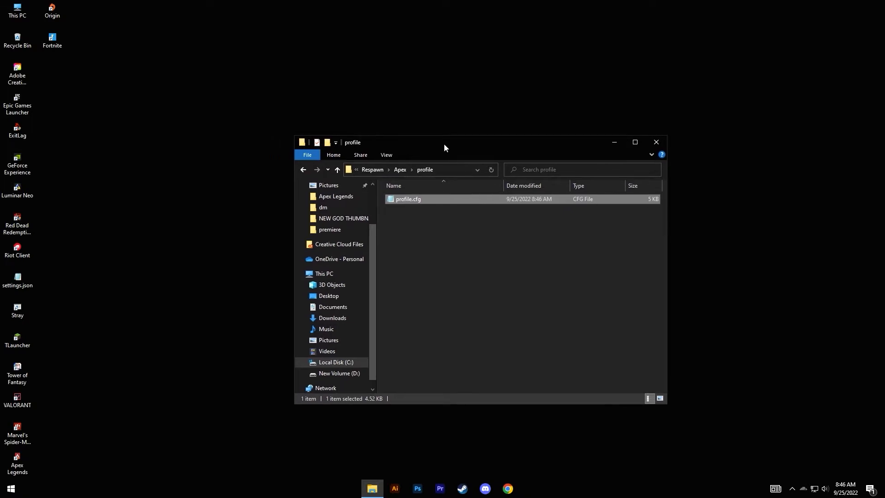
pyautogui.moveTo(445, 148); pyautogui.dragTo(471, 152)
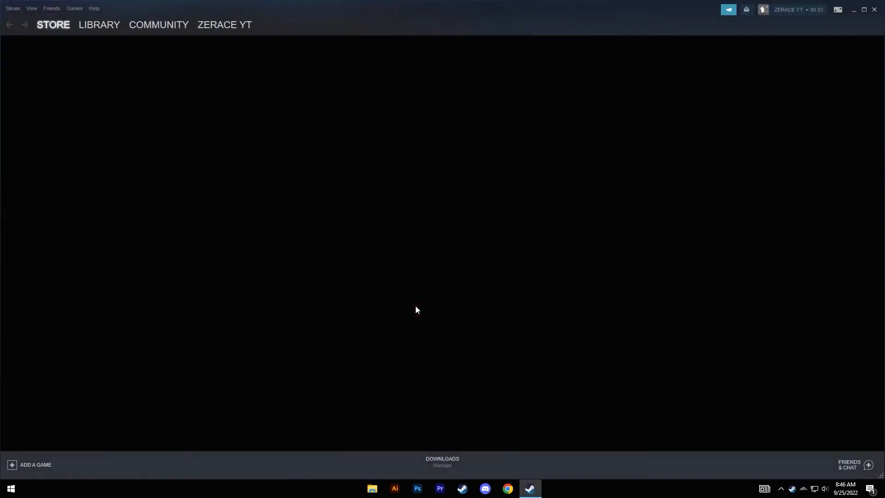
# Browse Apex Legends' local installation files from the Steam library.
pyautogui.click(99, 25)
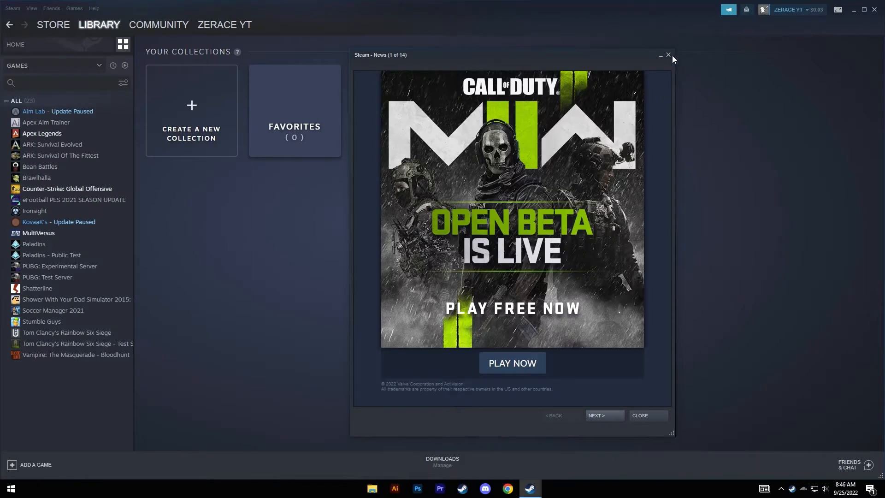
pyautogui.rightClick(42, 134)
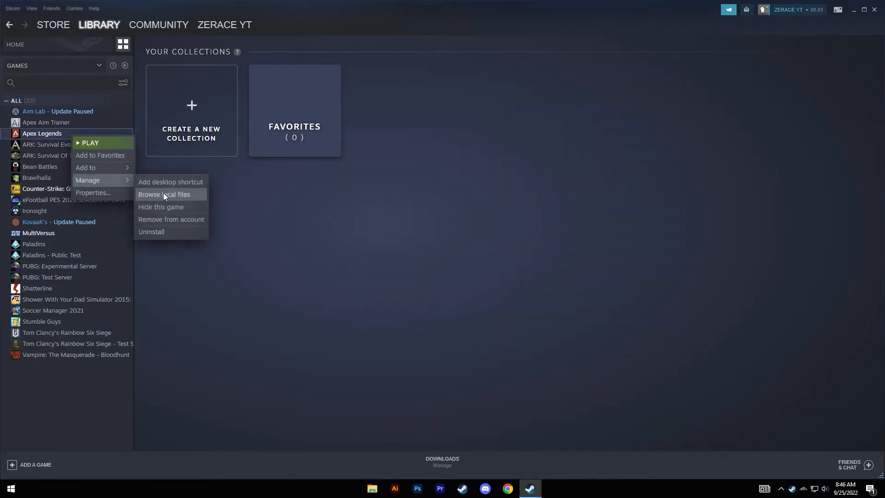
pyautogui.click(164, 195)
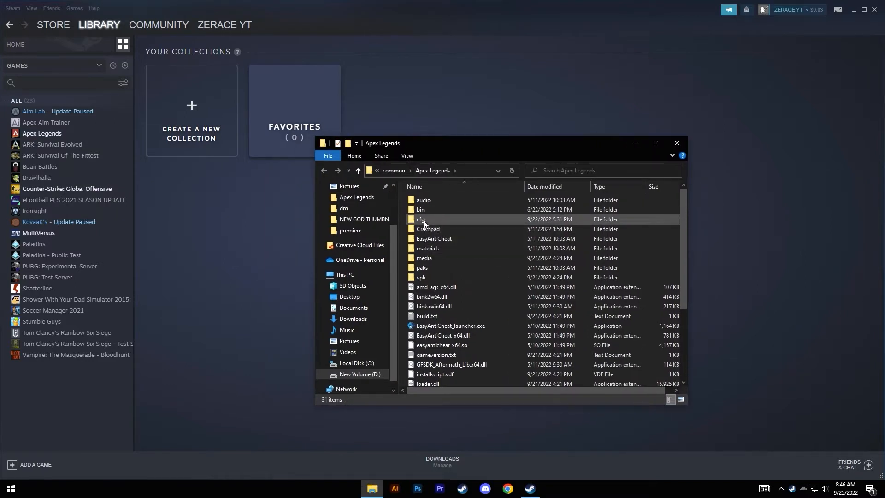
# In the cfg folder, copy config_default_pc.cfg and open the duplicate in Notepad.
pyautogui.doubleClick(420, 219)
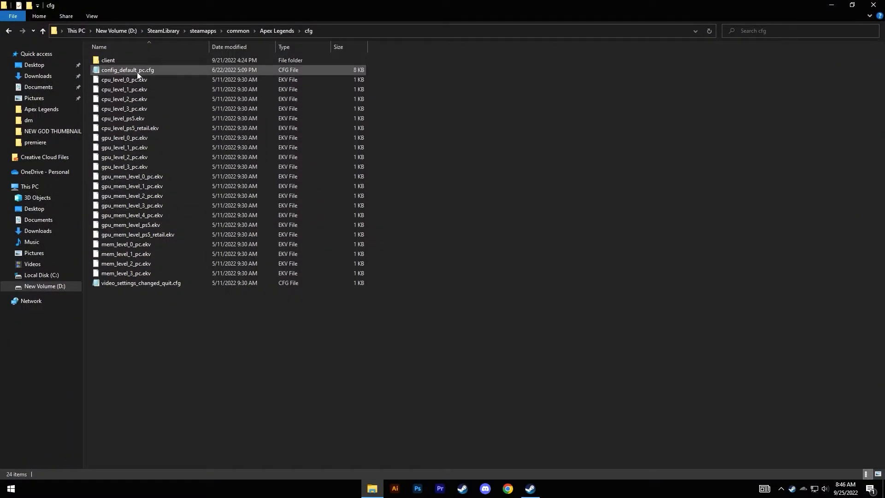
pyautogui.click(128, 70)
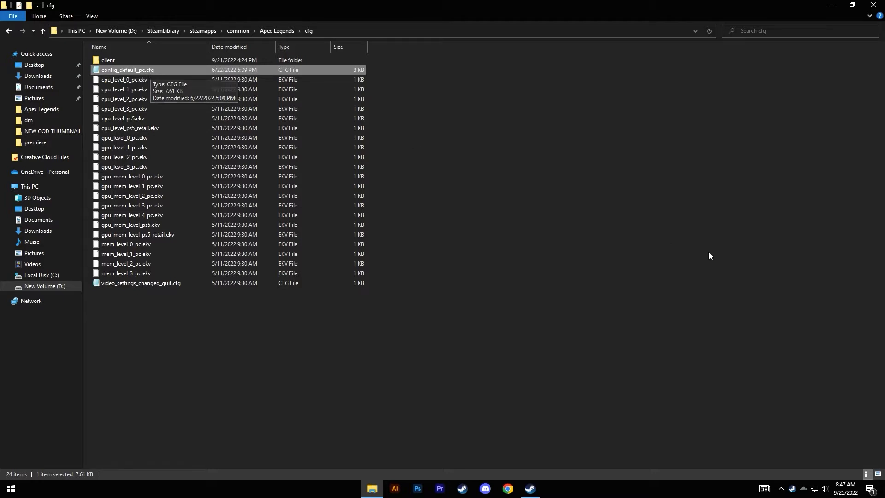
pyautogui.moveTo(744, 294)
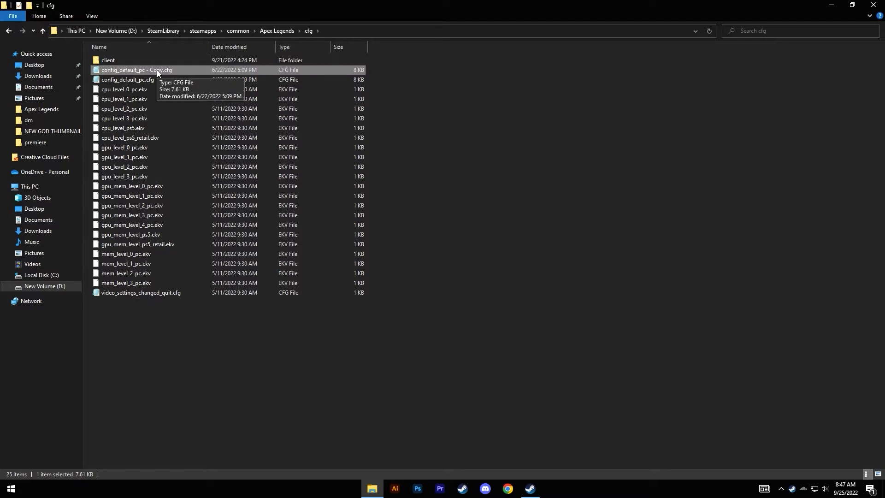
pyautogui.doubleClick(136, 69)
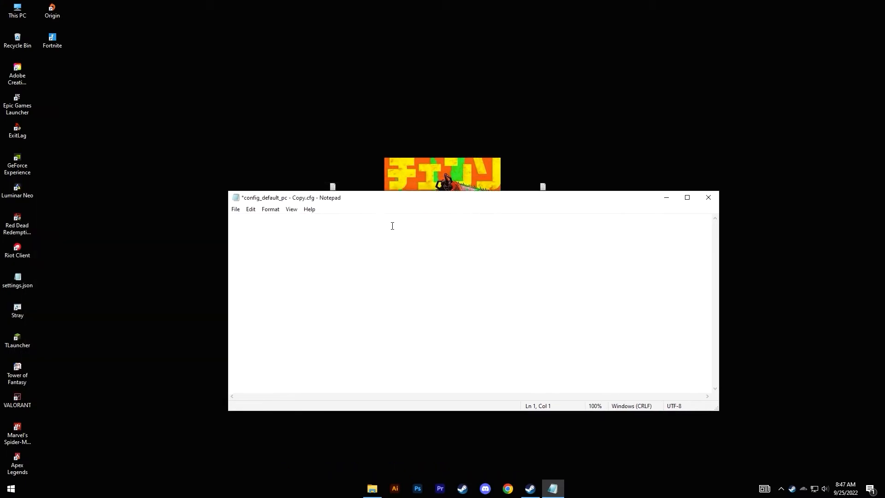
# Write cl_fovscale "1.7" and the F12 exec bind, saving as autoexec.cfg.
pyautogui.write('cl_fovscale "1.7"')
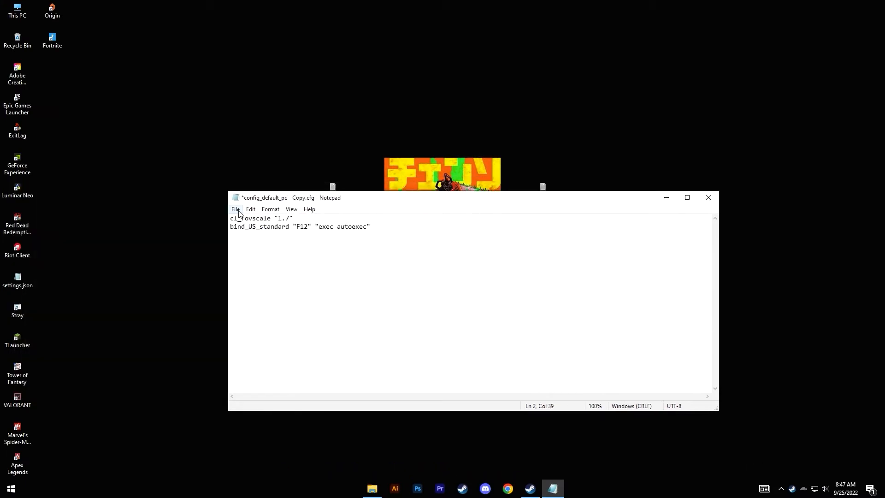
pyautogui.click(236, 209)
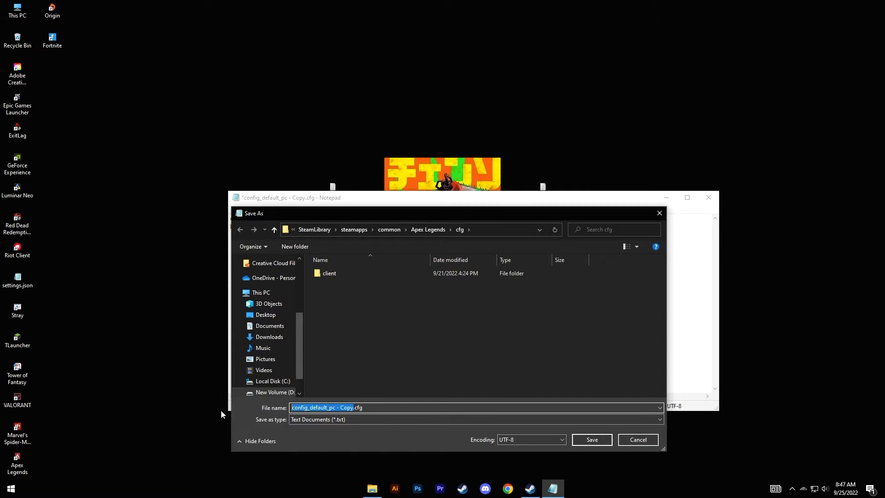
pyautogui.write('autoexec.cfg')
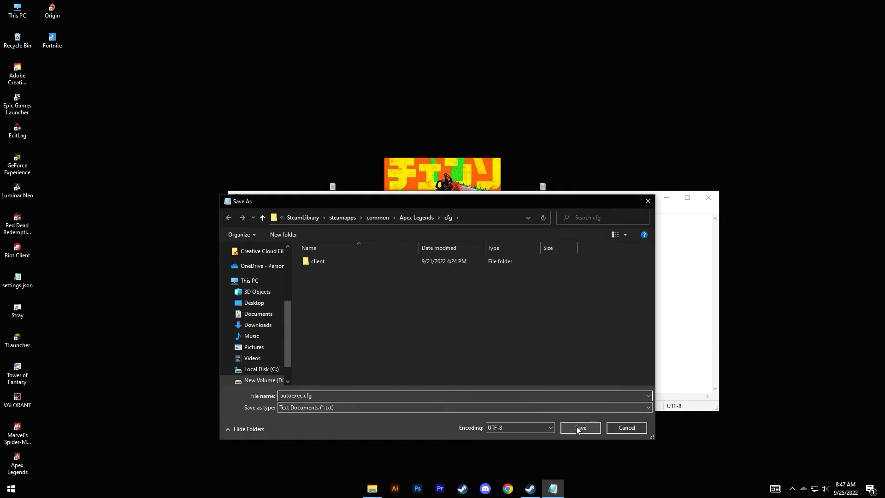
pyautogui.click(580, 427)
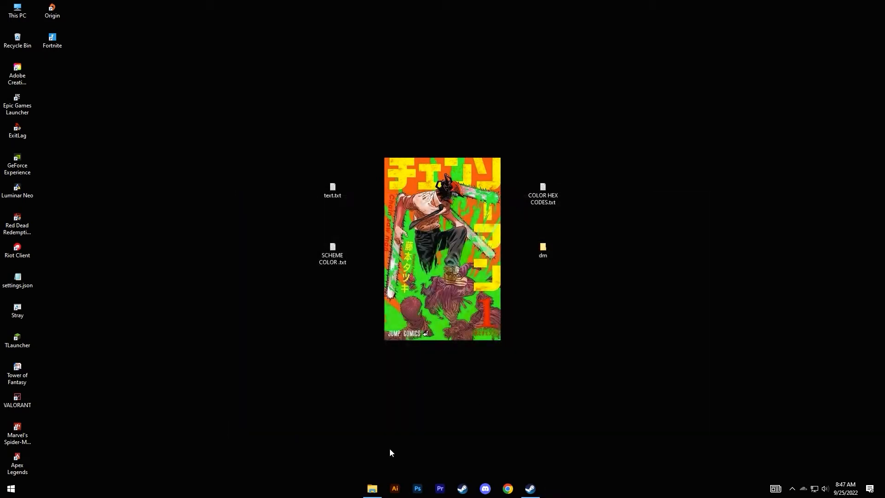
# Remove config_default_pc - Copy.cfg from the cfg folder and return to Steam.
pyautogui.click(371, 488)
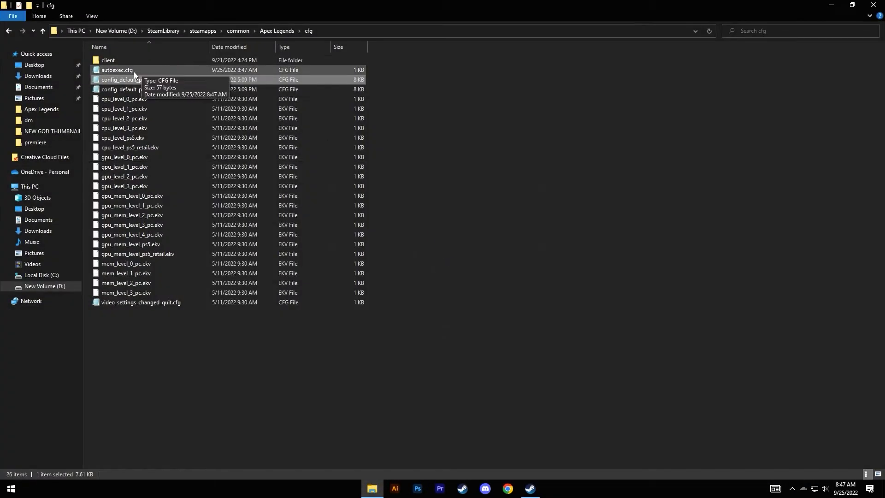
pyautogui.click(117, 70)
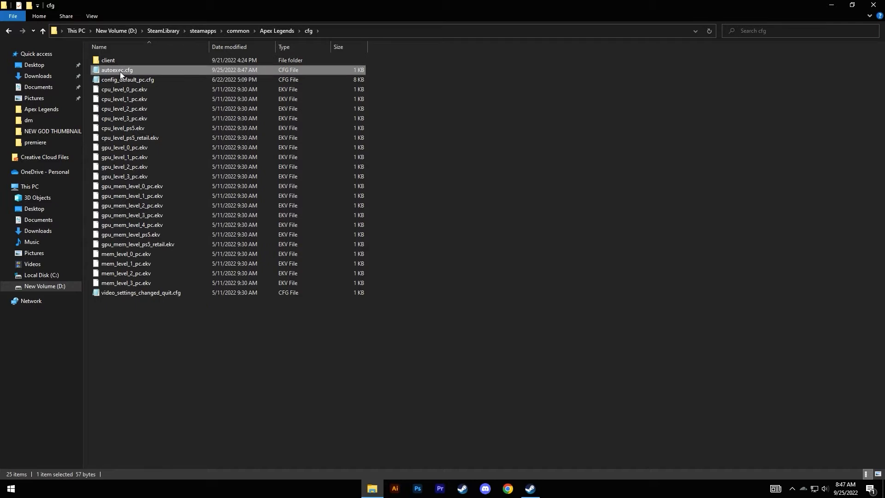
pyautogui.doubleClick(116, 70)
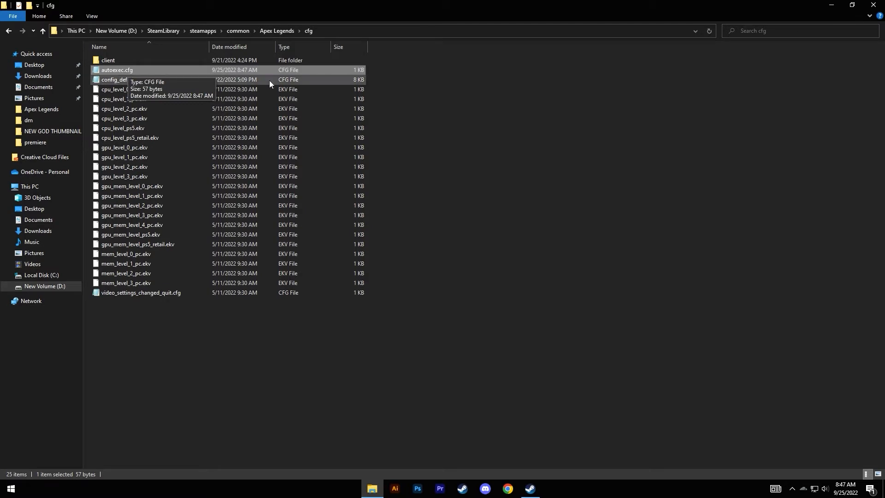
pyautogui.click(528, 488)
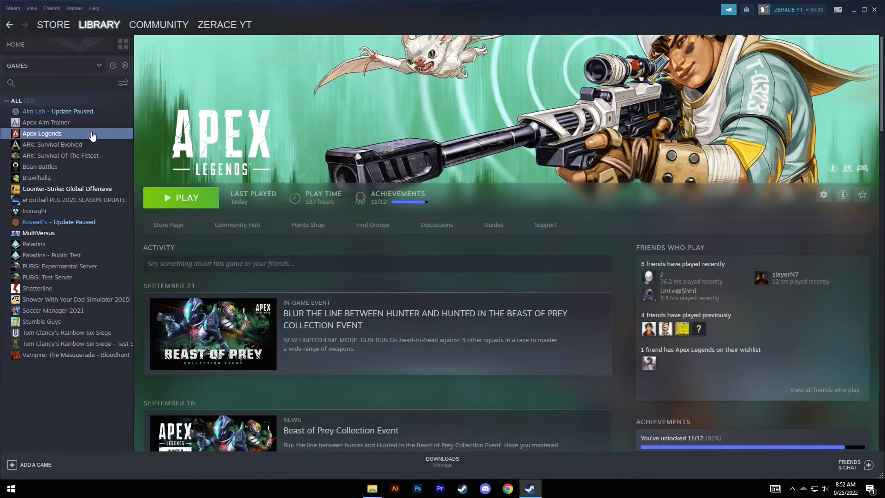
# Set Apex Legends' Steam launch options to "-novid +exec autoexec".
pyautogui.rightClick(42, 133)
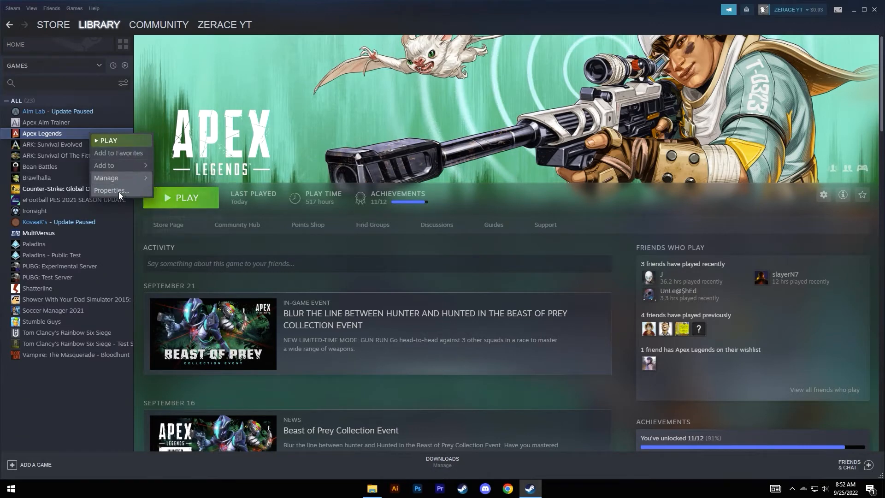
pyautogui.click(112, 191)
pyautogui.write('-novid +exec autoex')
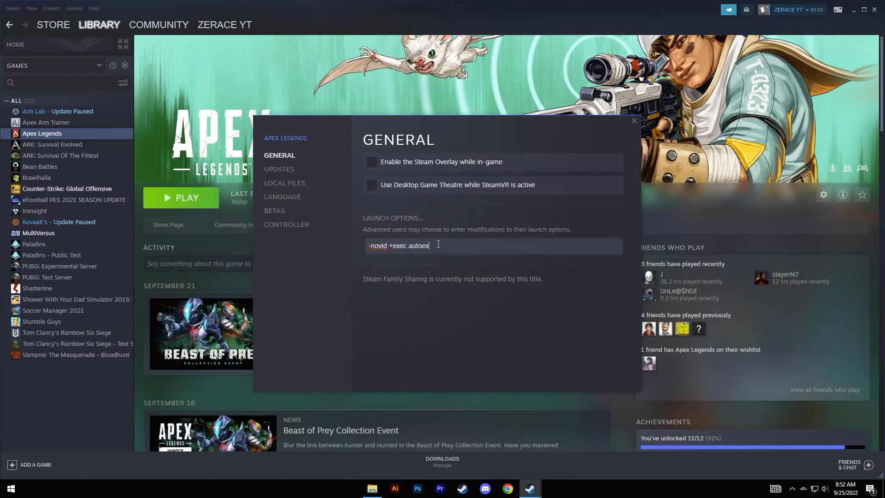
pyautogui.doubleClick(423, 246)
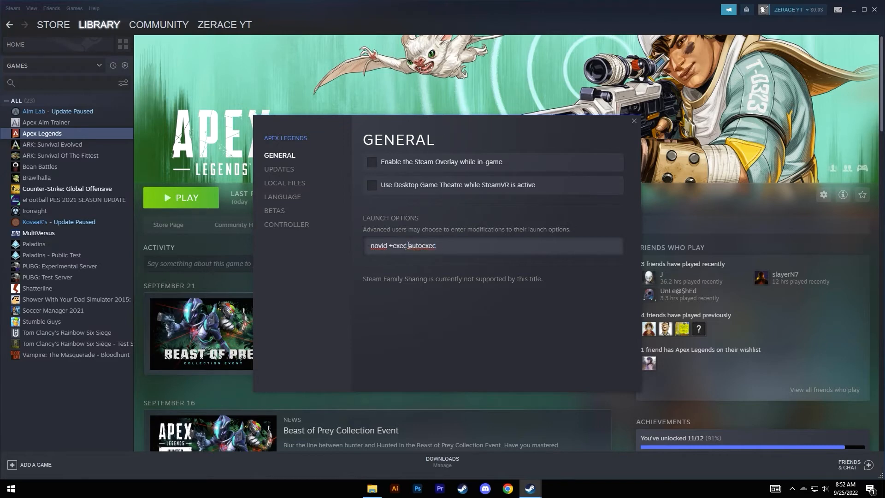
pyautogui.doubleClick(407, 245)
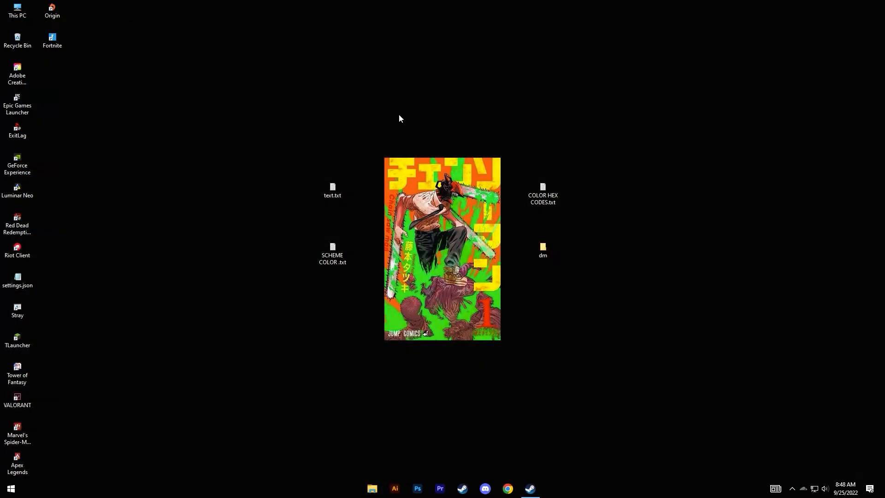
pyautogui.moveTo(533, 354)
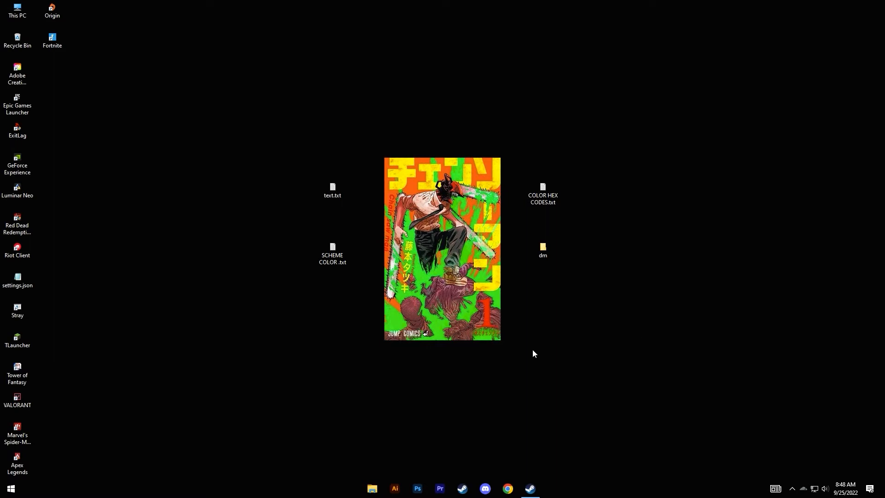
pyautogui.moveTo(538, 348)
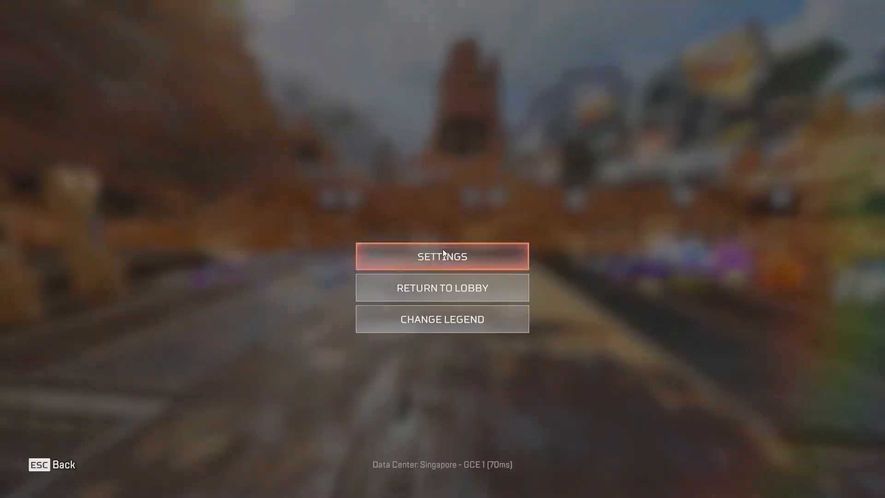
# Check in Apex Legends settings that Field of View reads 110, then exit the menu.
pyautogui.click(442, 256)
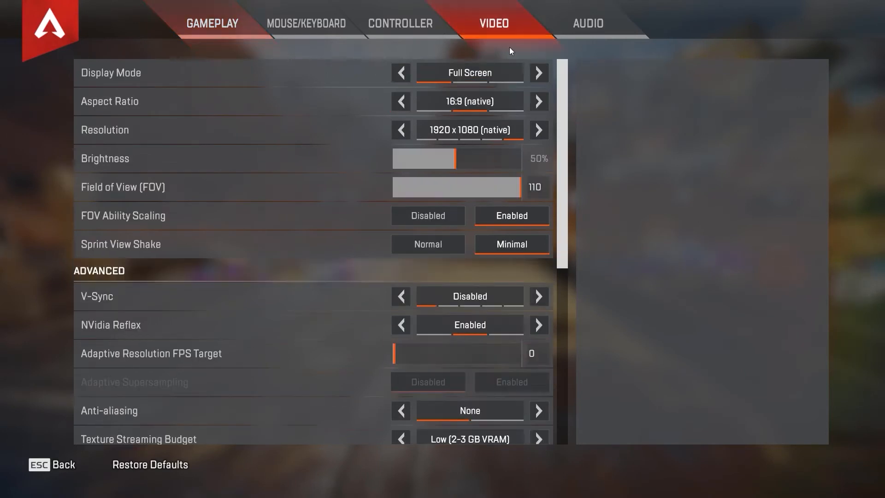
pyautogui.moveTo(303, 194)
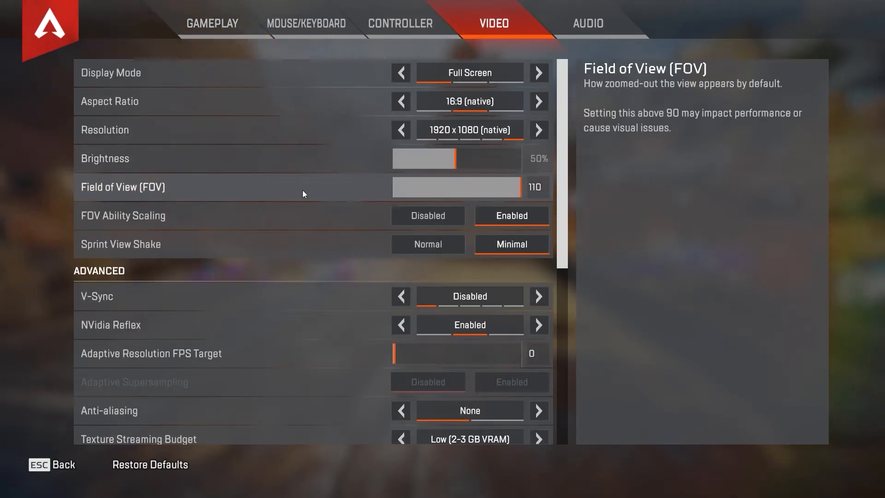
pyautogui.moveTo(517, 192)
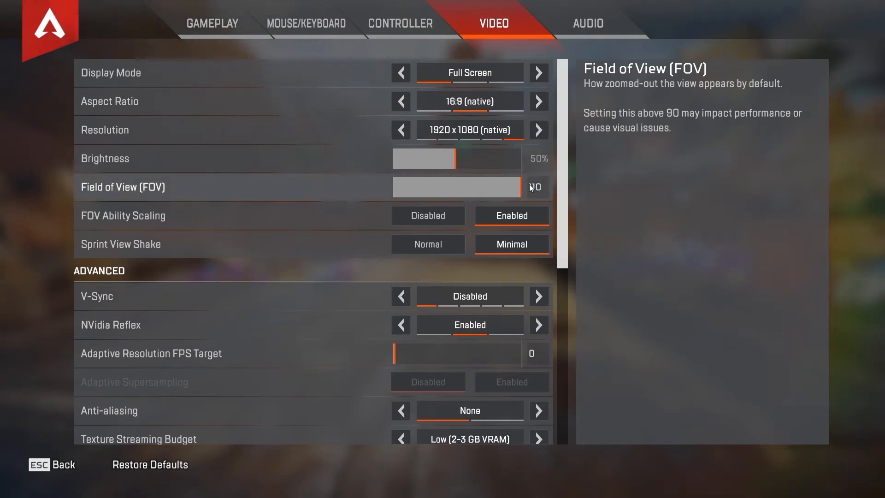
pyautogui.press('Escape')
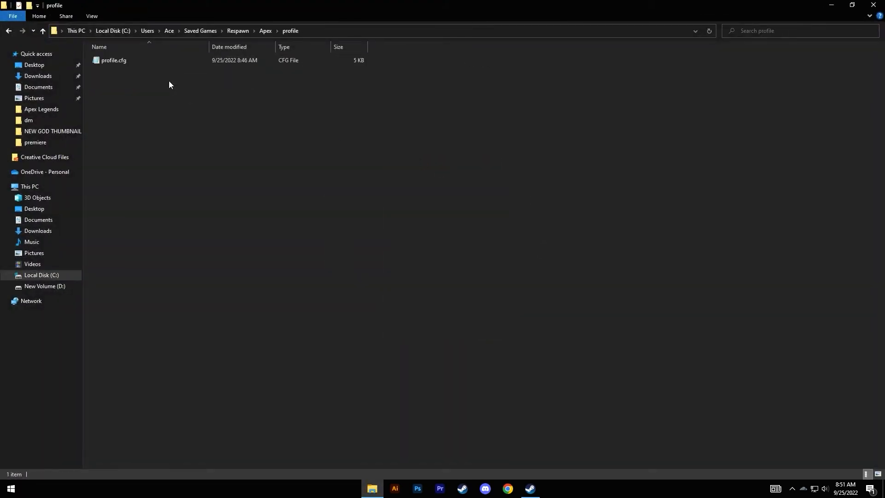
# Change cl_fovScale in profile.cfg from 1.7 to 1.55, then exit Notepad.
pyautogui.doubleClick(113, 60)
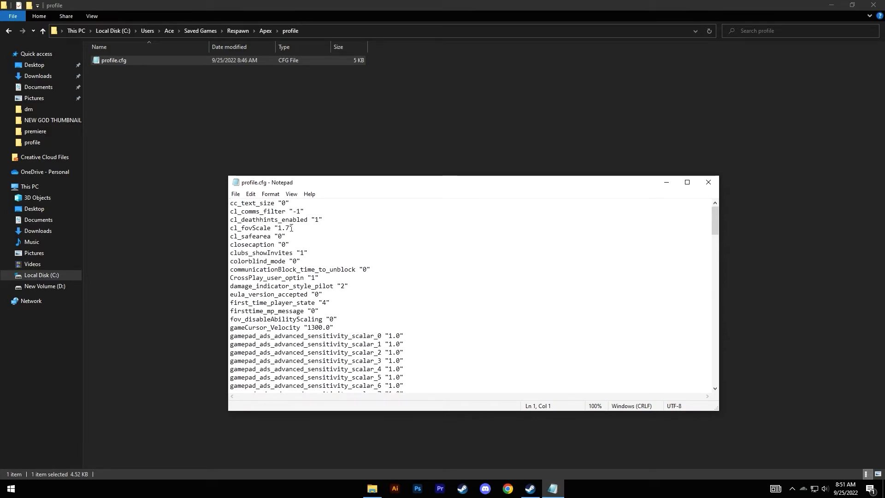
pyautogui.press('Backspace')
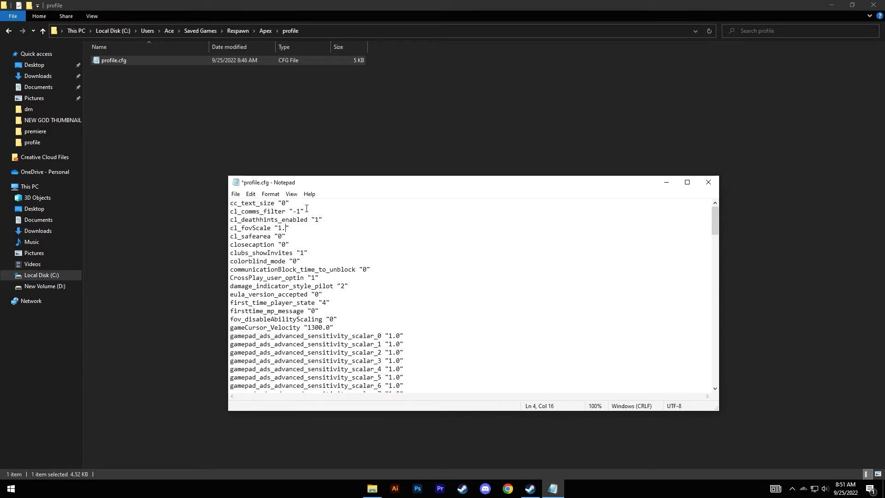
pyautogui.click(235, 194)
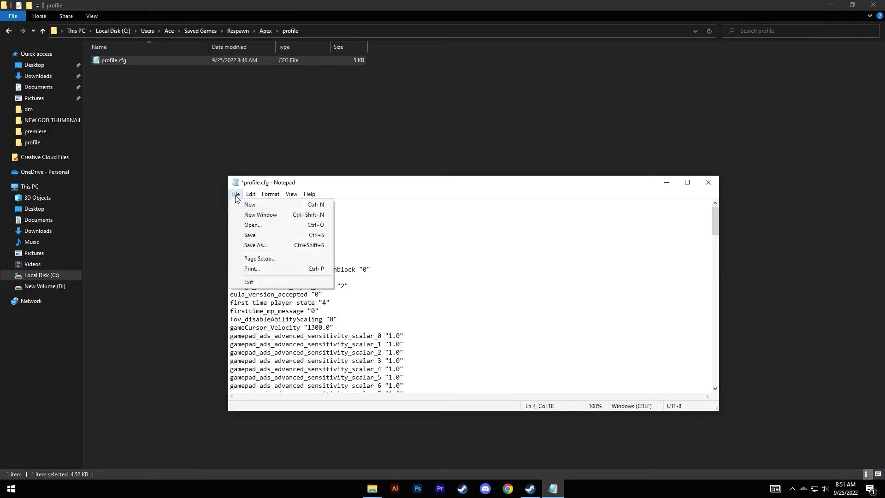
pyautogui.click(254, 245)
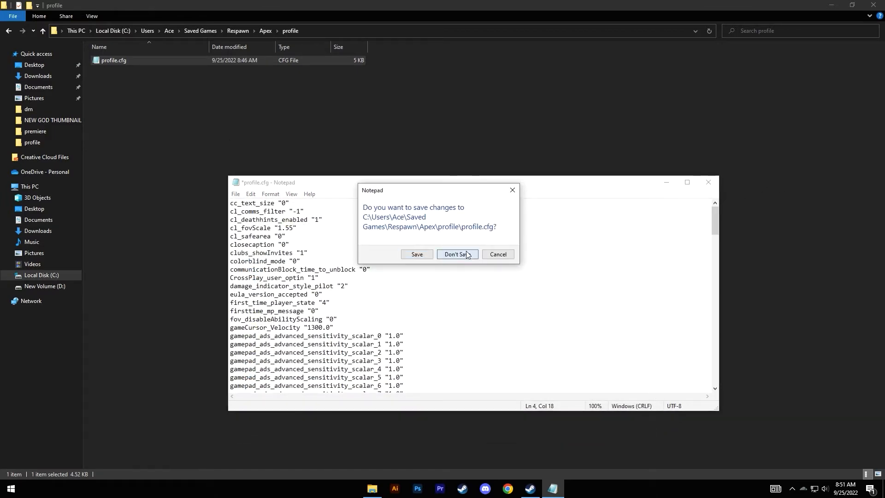
# Discard the unsaved profile.cfg edit and clear the file's Read-only attribute in Properties.
pyautogui.click(454, 254)
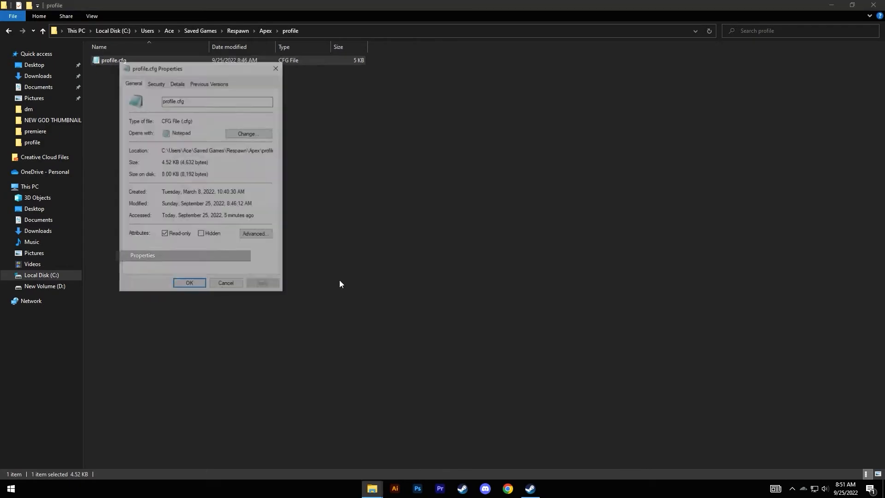
pyautogui.moveTo(157, 68); pyautogui.dragTo(430, 96)
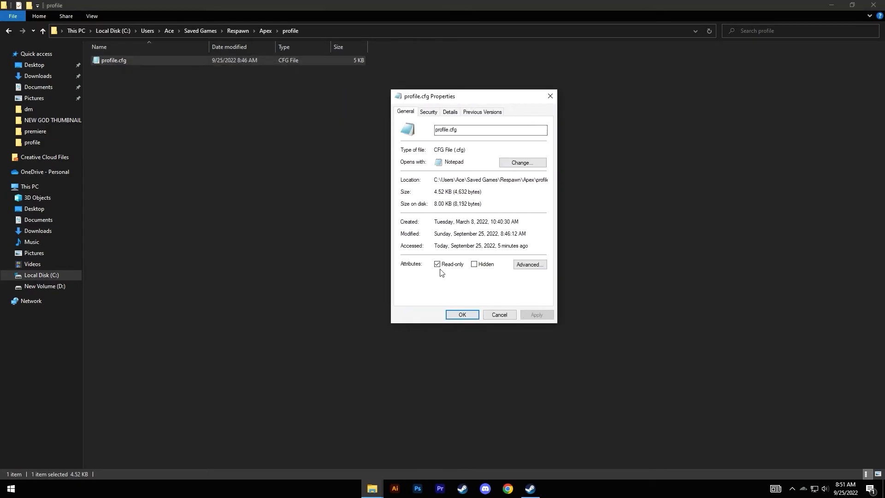
pyautogui.click(437, 264)
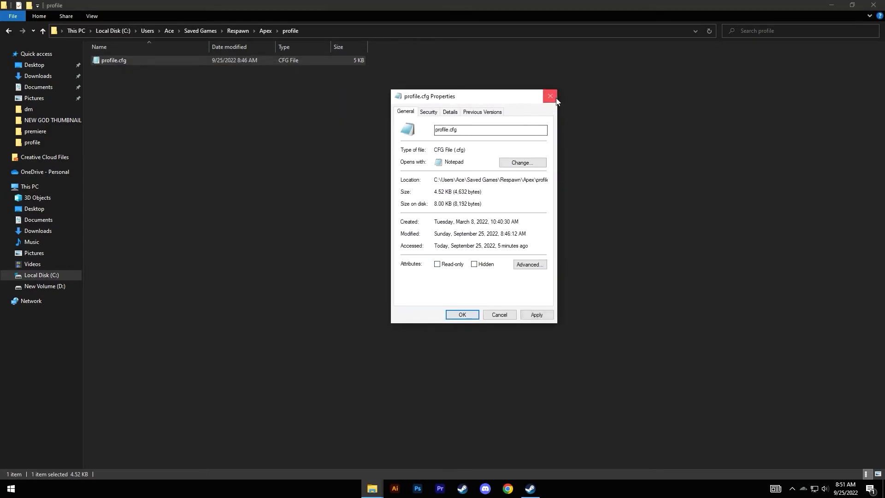
pyautogui.click(549, 96)
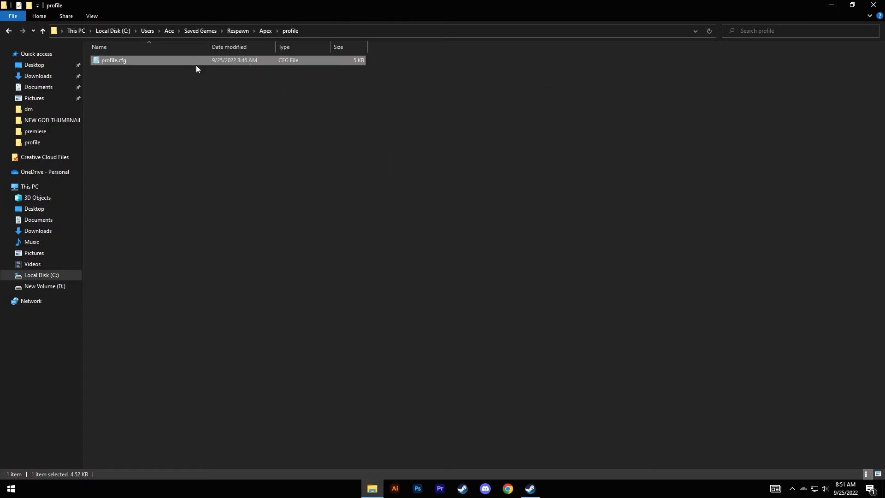
pyautogui.moveTo(175, 62)
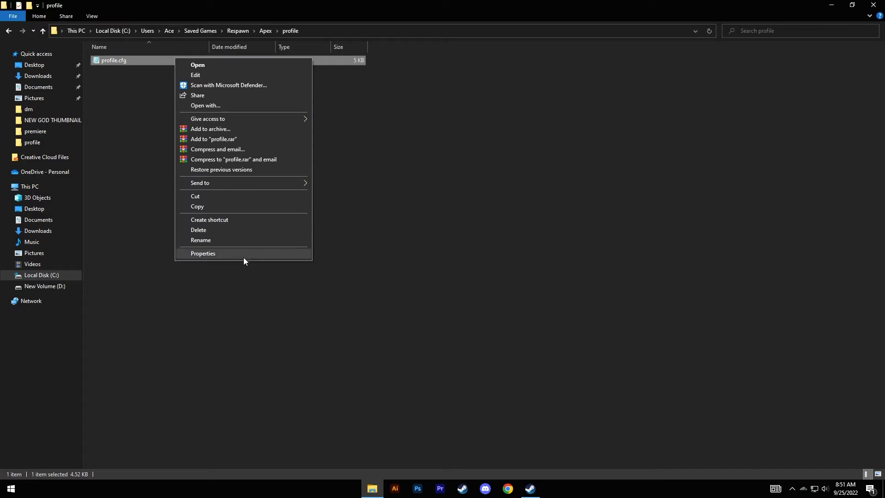
pyautogui.click(203, 253)
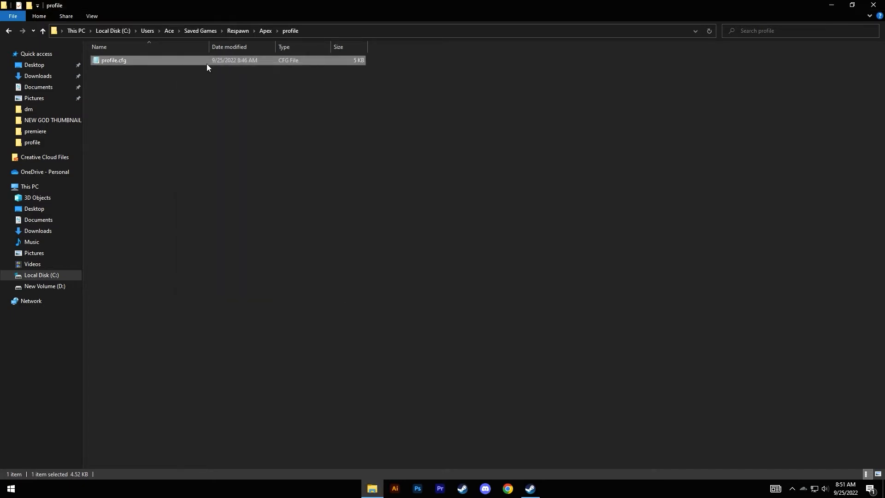
# Replace the cl_fovScale value with 1.55, save profile.cfg and close Notepad.
pyautogui.doubleClick(113, 60)
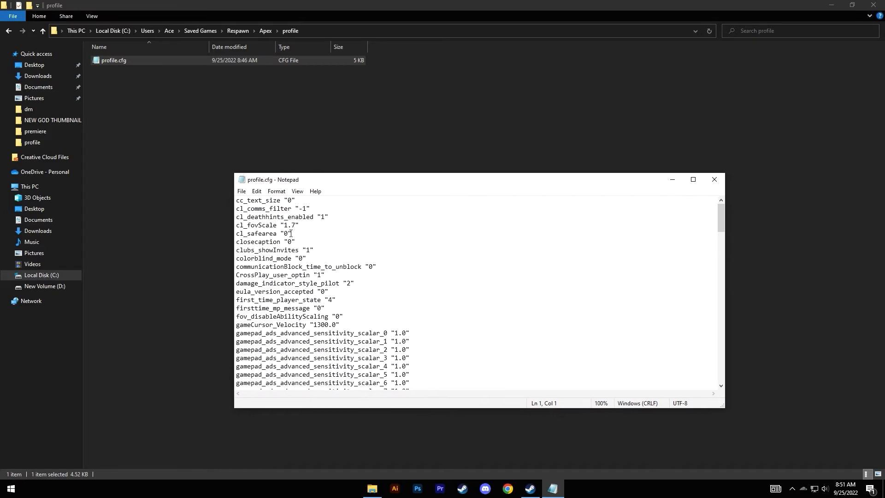
pyautogui.doubleClick(257, 224)
pyautogui.write('55')
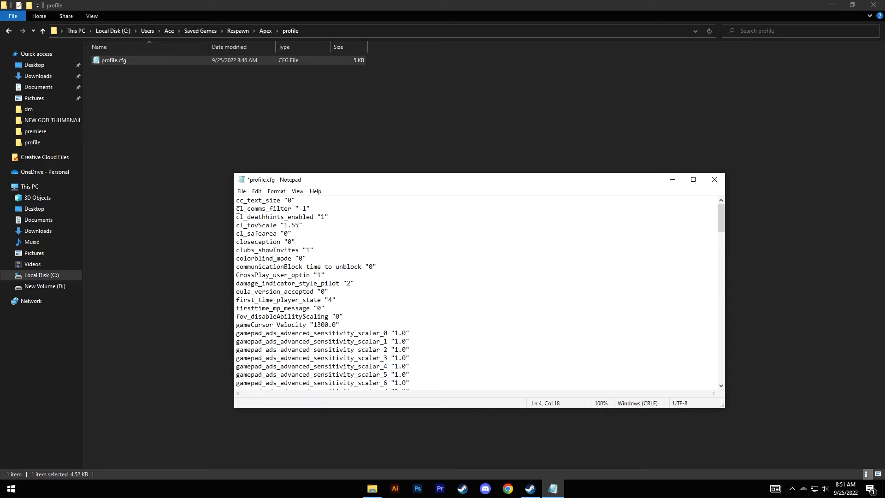
pyautogui.moveTo(485, 225)
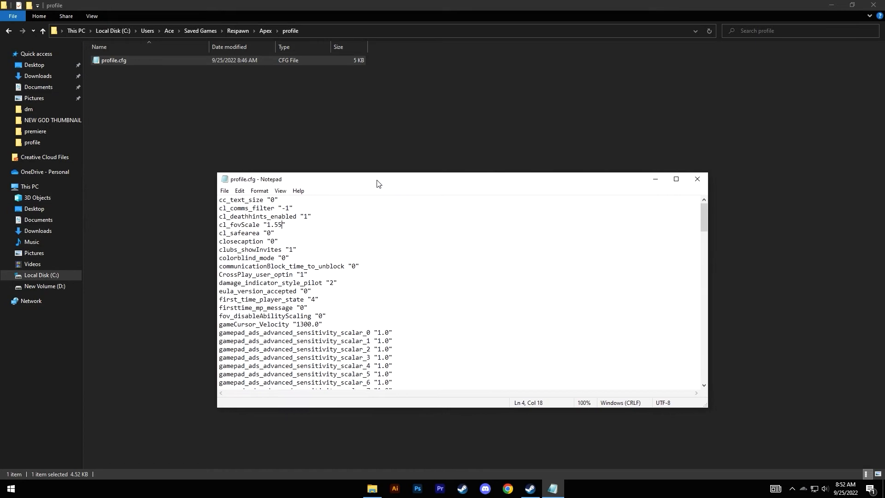
pyautogui.click(224, 190)
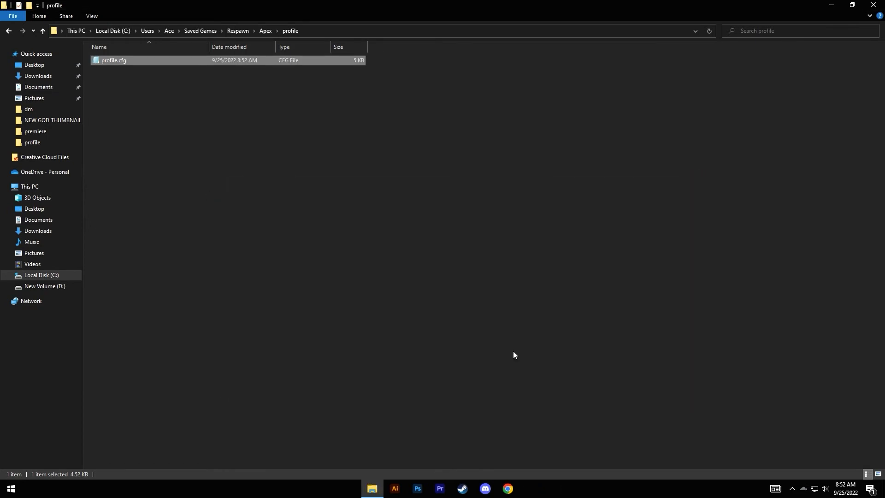
# Delete '+exec autoexec' from Apex Legends' Steam launch options and close Properties.
pyautogui.click(529, 489)
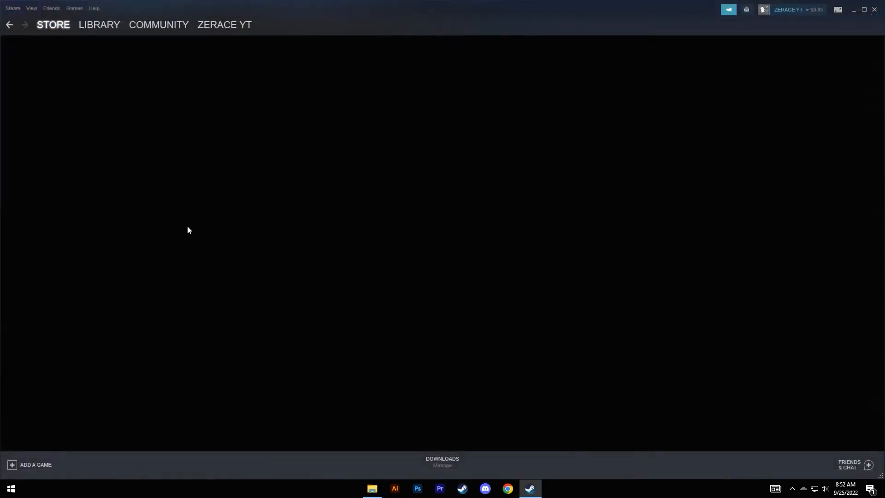
pyautogui.click(99, 24)
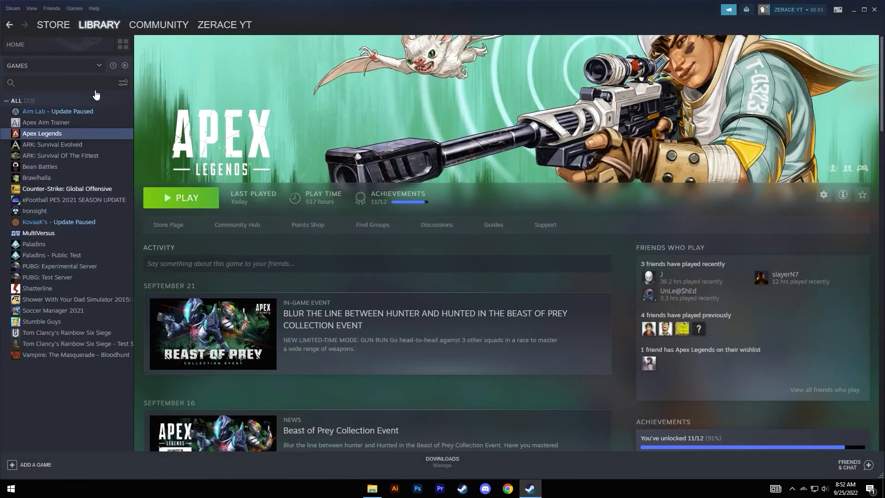
pyautogui.rightClick(42, 133)
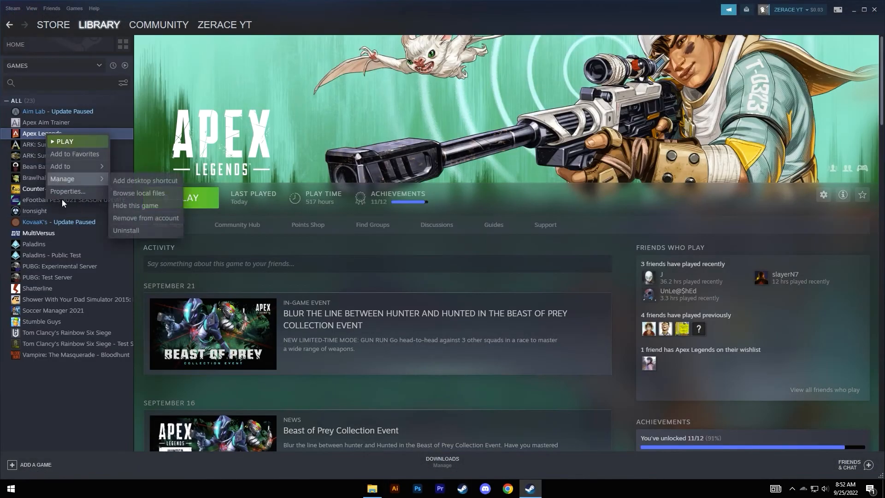
pyautogui.click(67, 192)
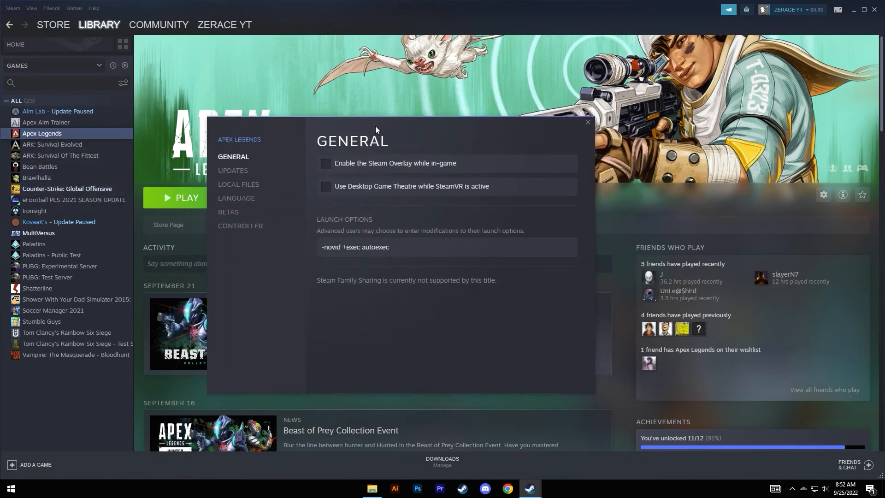
pyautogui.click(404, 247)
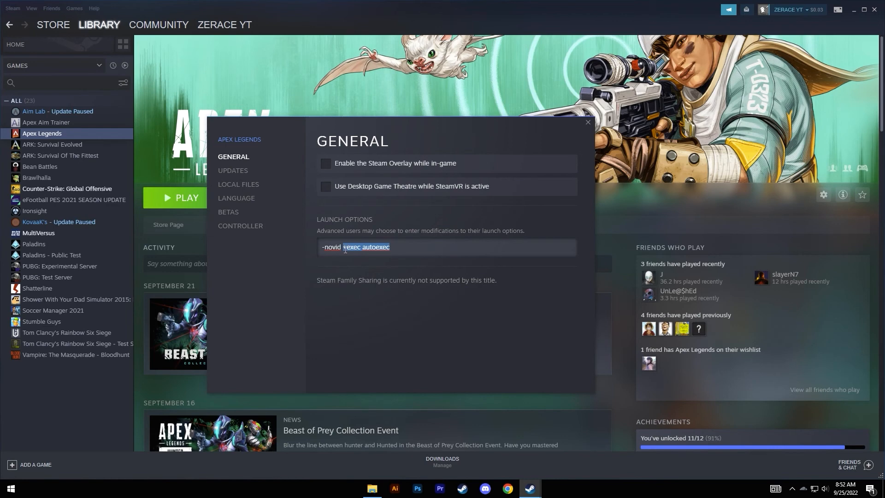
pyautogui.click(587, 122)
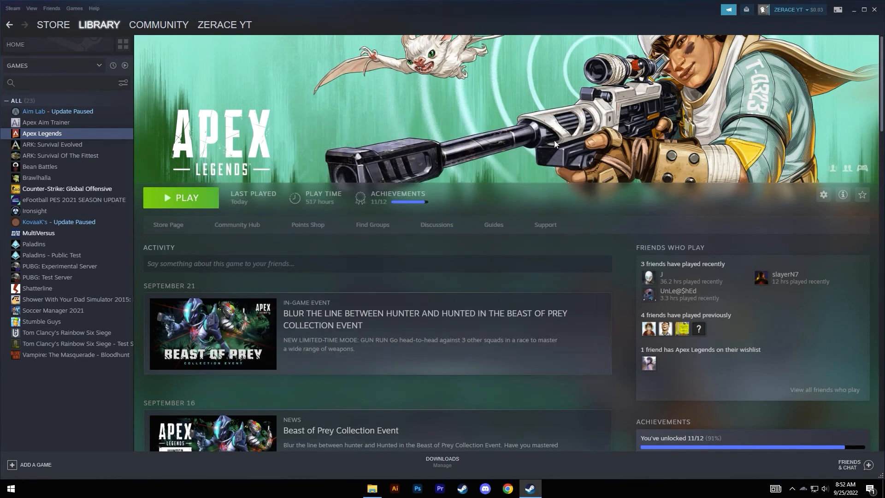